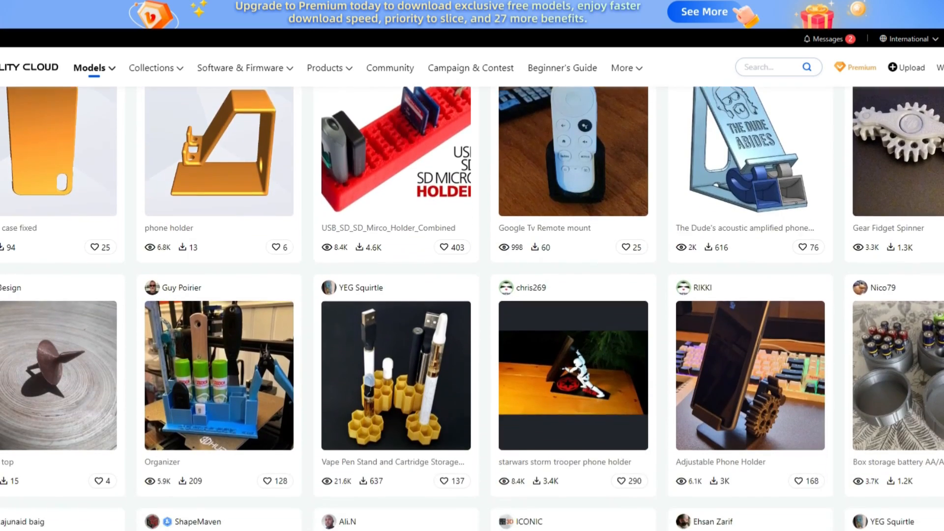
Step: Scroll the 3D model catalogue and clear the search field for a horror query
scroll(down, 3)
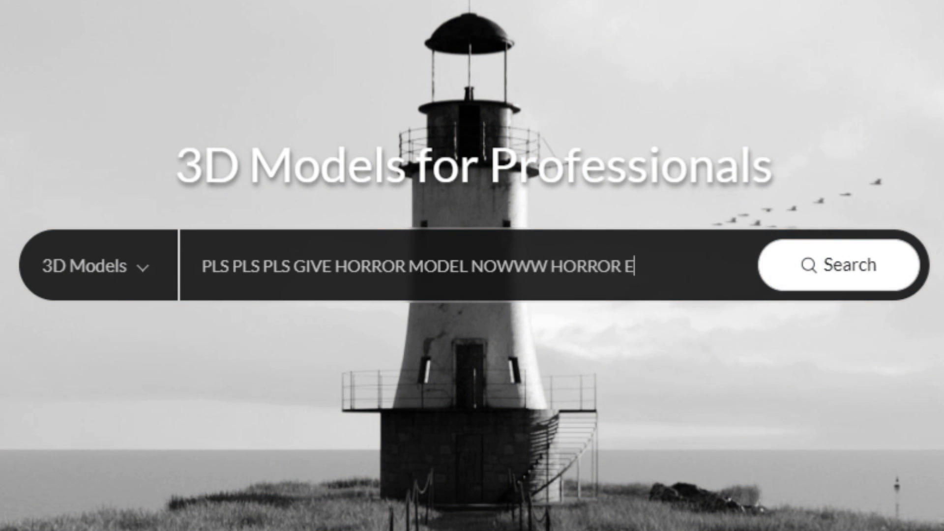
key(Backspace)
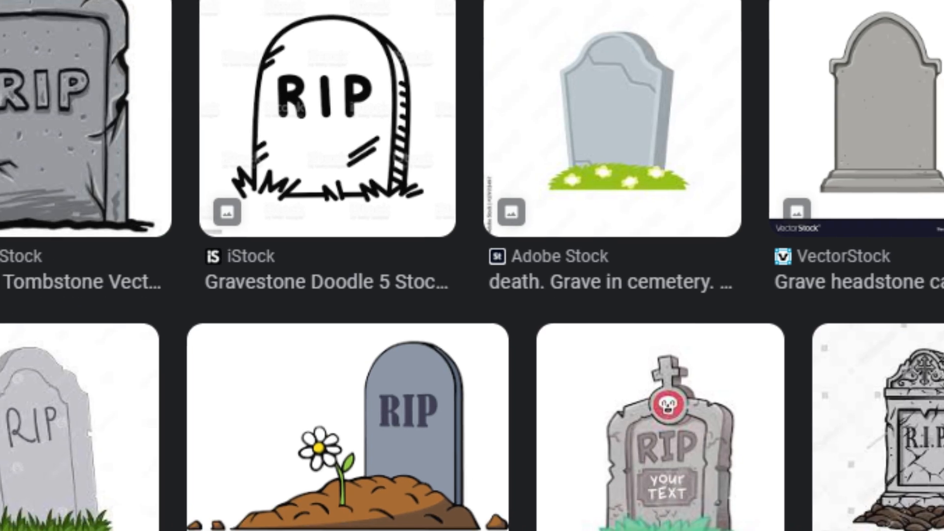
Step: Scroll through the Google Images tombstone and gravestone results
scroll(down, 3)
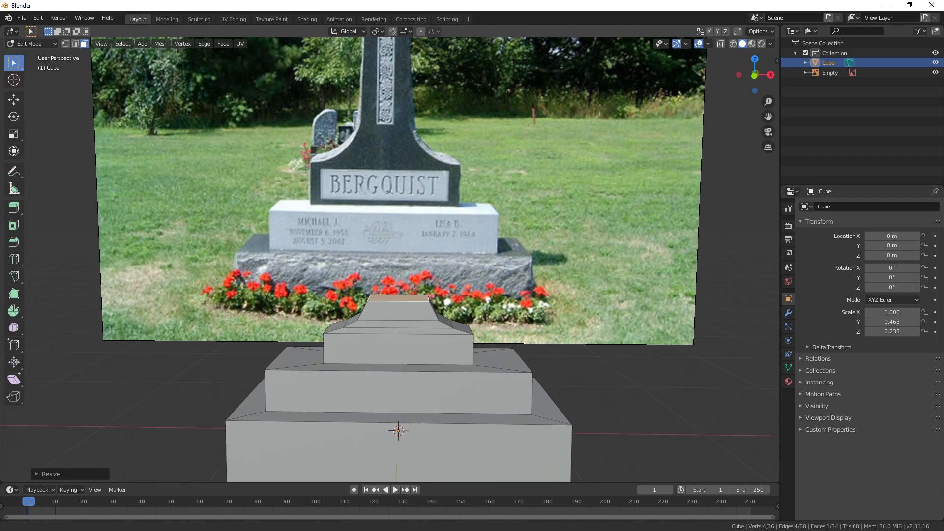
Step: Scale the extruded cube into the stepped base and column, then leave Edit Mode
key(s)
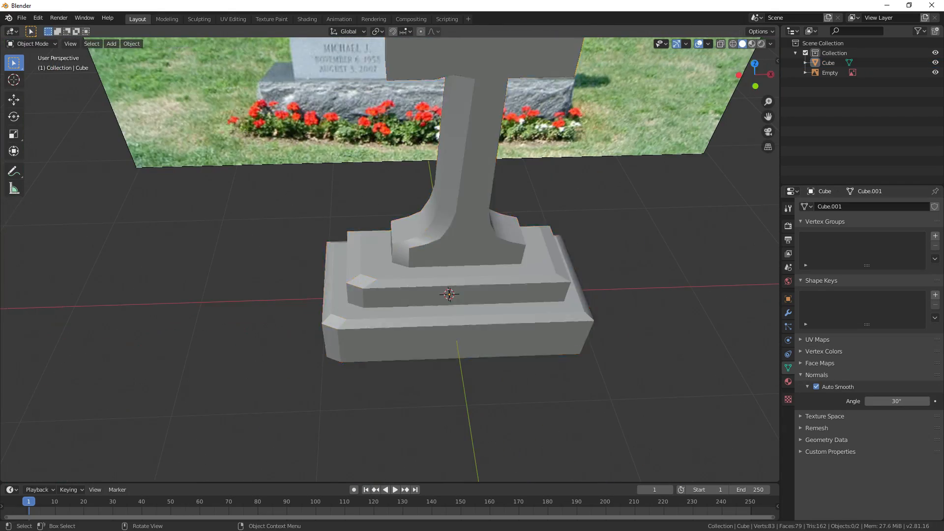
key(Tab)
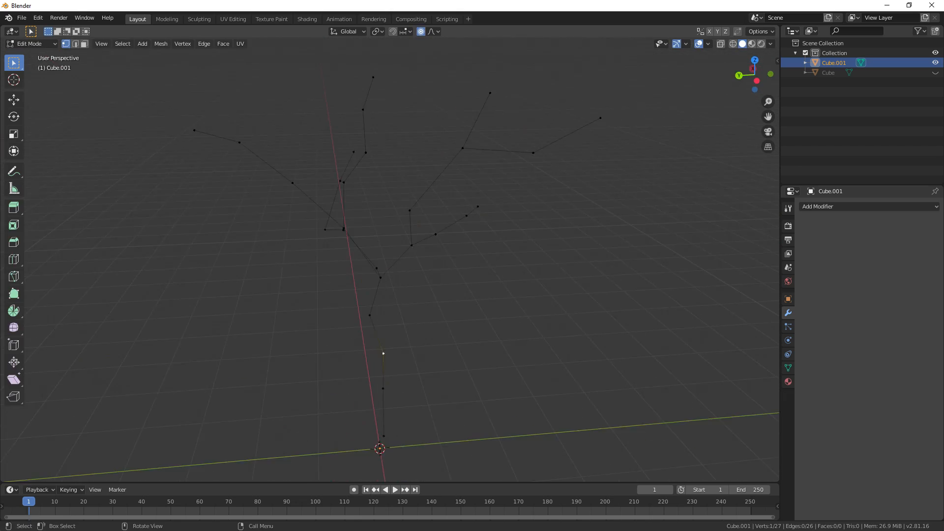
Step: Rotate the tree branches and apply the object's transforms
key(r)
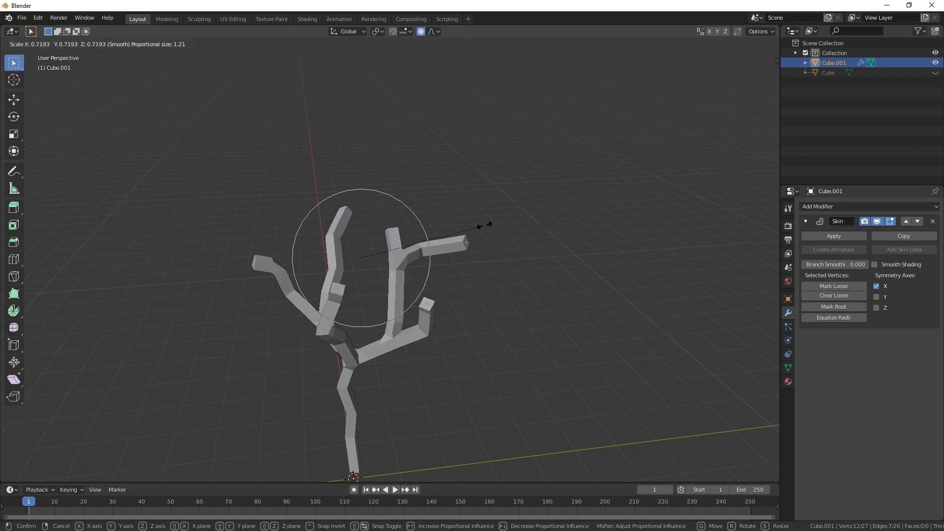
key(ctrl+a)
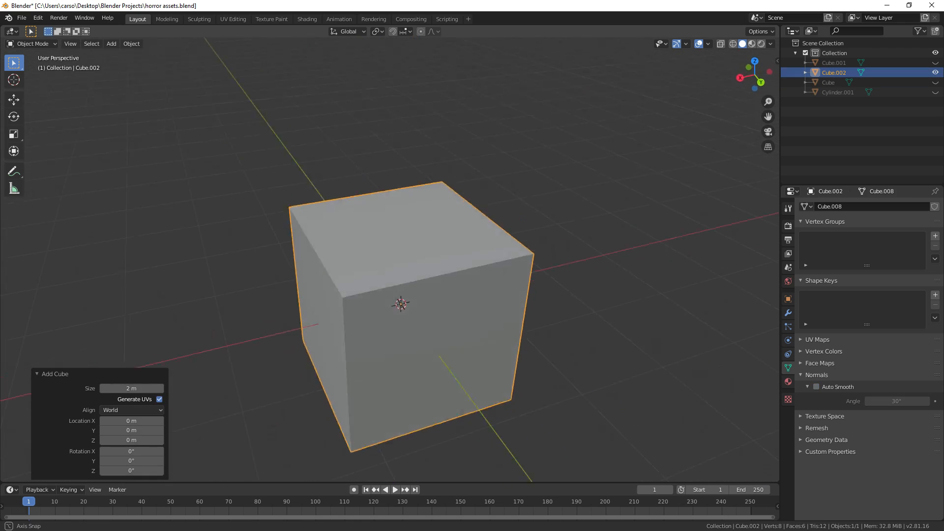
Step: Toggle the new cube's Edit Mode and scroll torn wallpaper texture images
key(Tab)
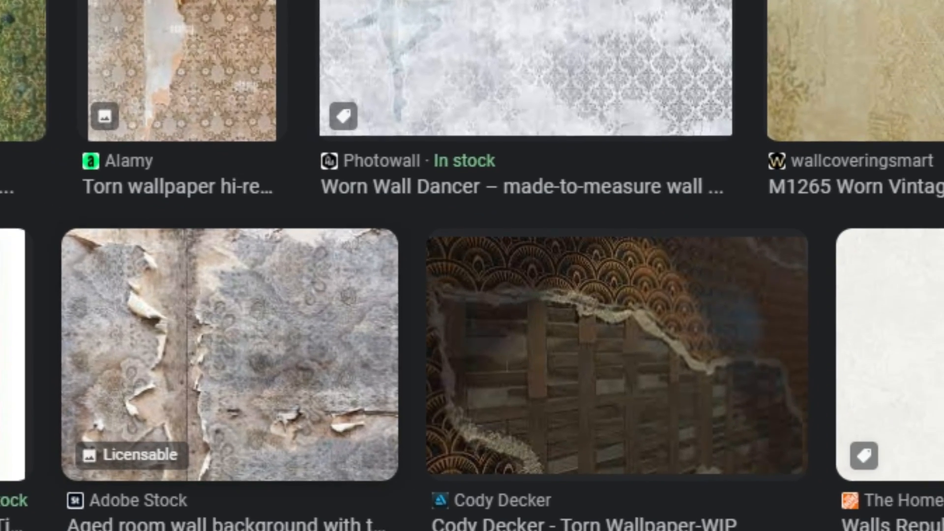
scroll(down, 3)
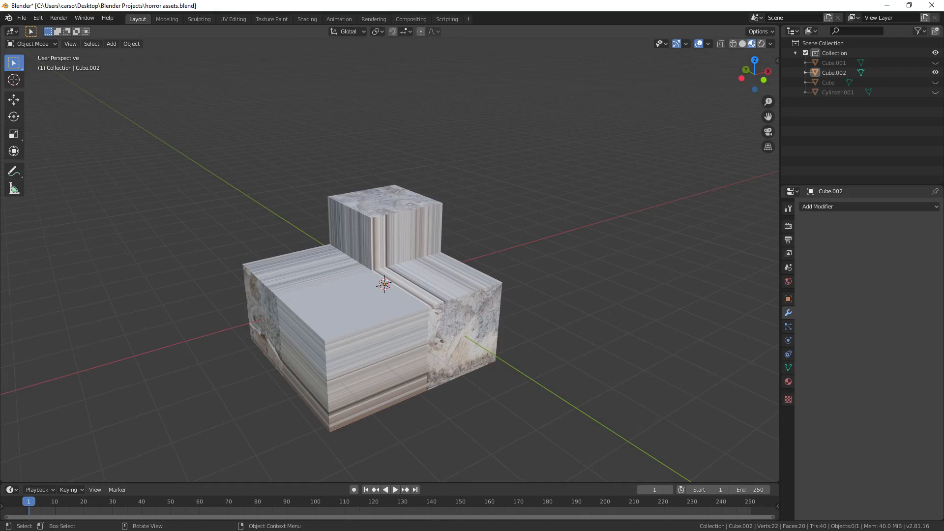
Step: Switch between workspace tabs to unwrap the props onto wallpaper.png and air.png textures
click(232, 18)
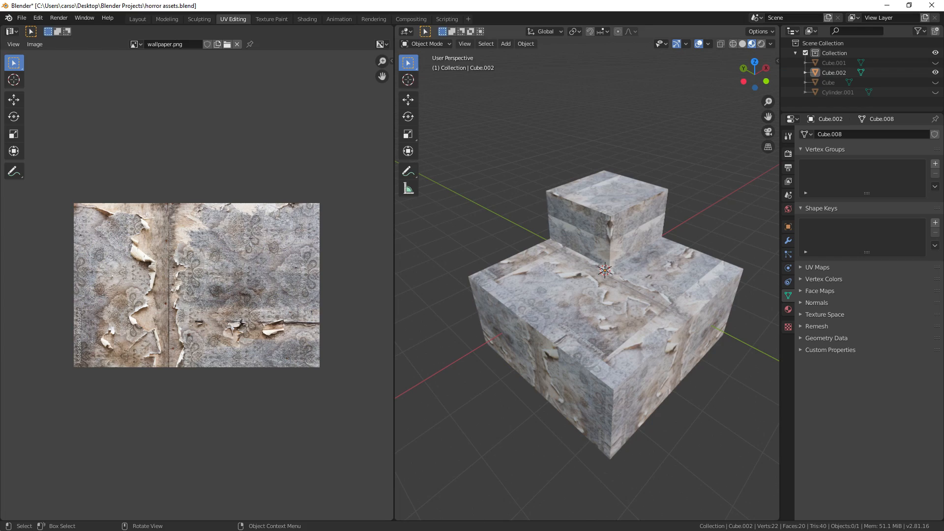
click(137, 19)
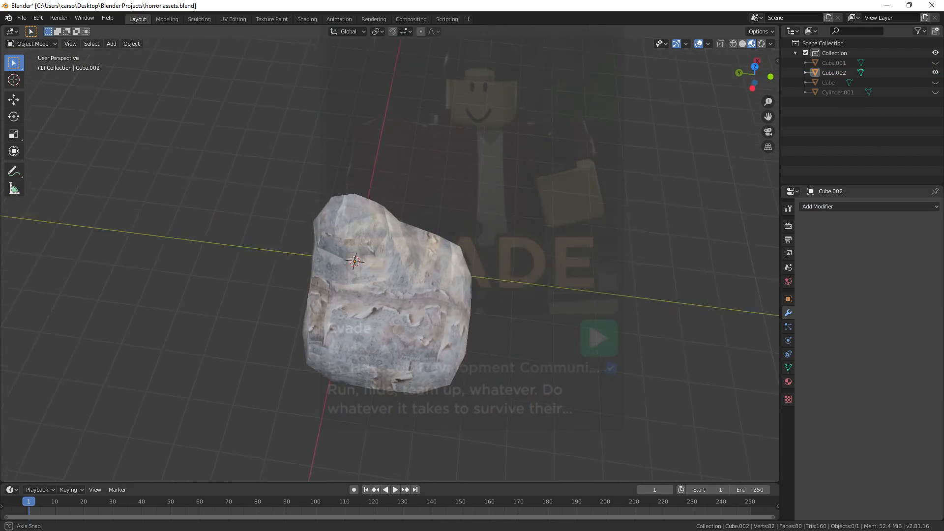
click(232, 19)
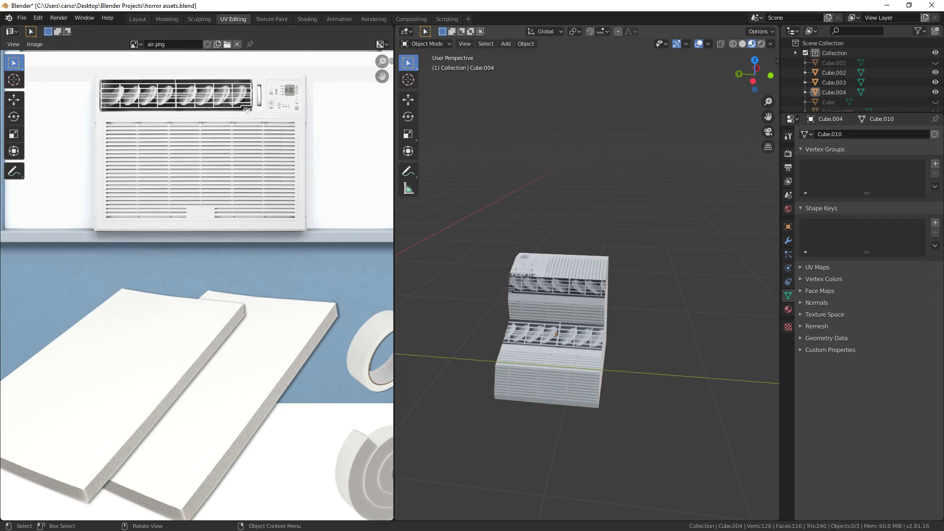
click(137, 19)
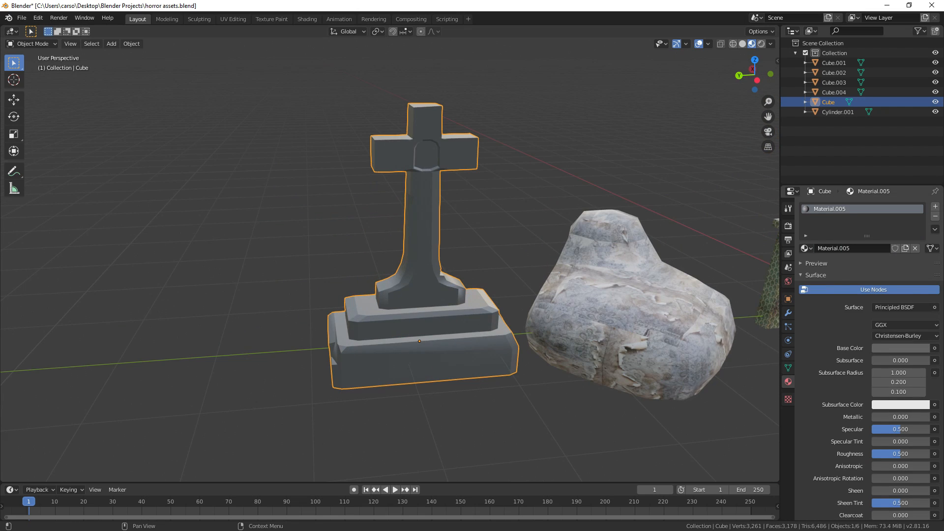
Step: Enter Edit Mode on the cross tombstone to select its panel and trim faces
key(Tab)
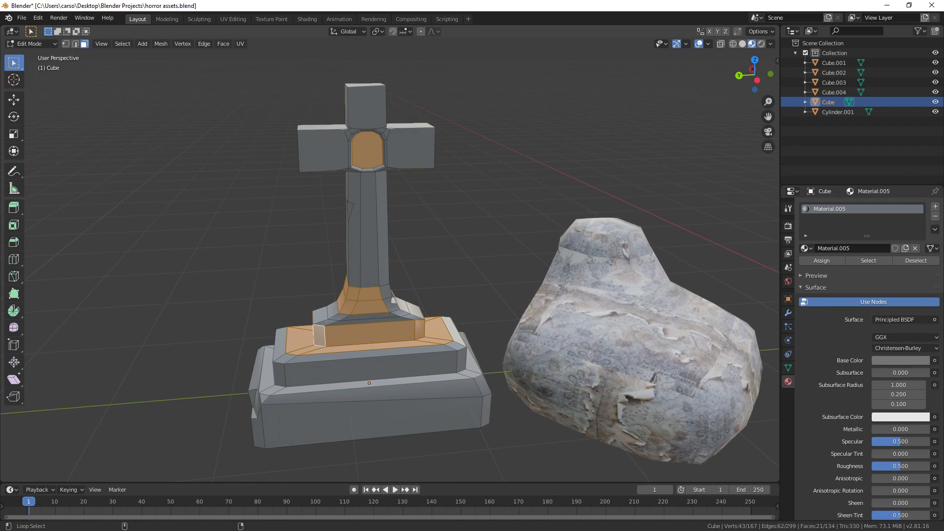